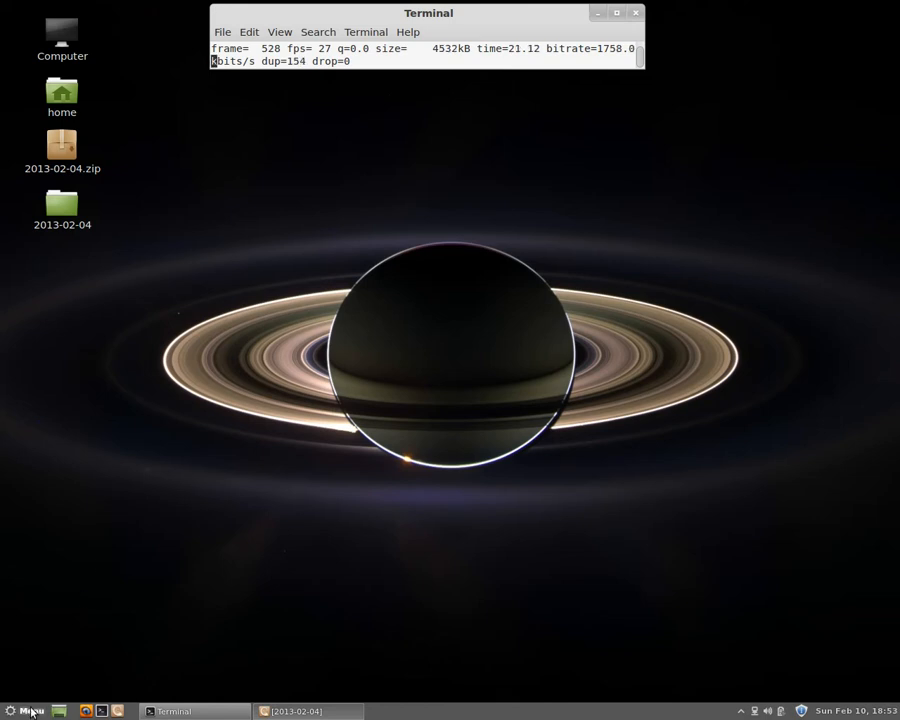
Launch GIMP Image Editor by searching 'gimp' in the Linux Mint application menu.
click(27, 711)
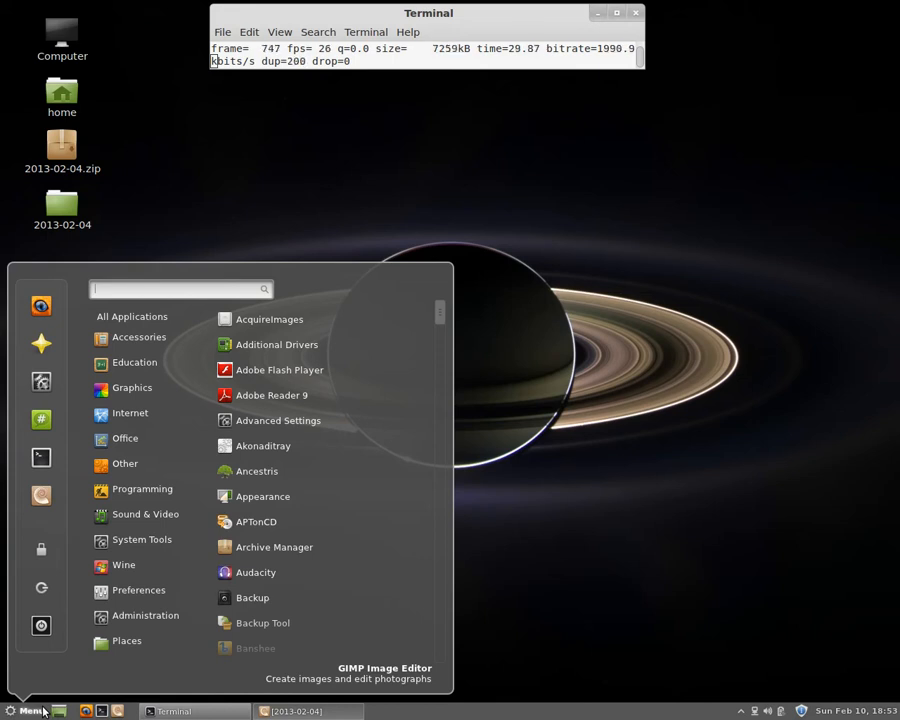
text(gimp)
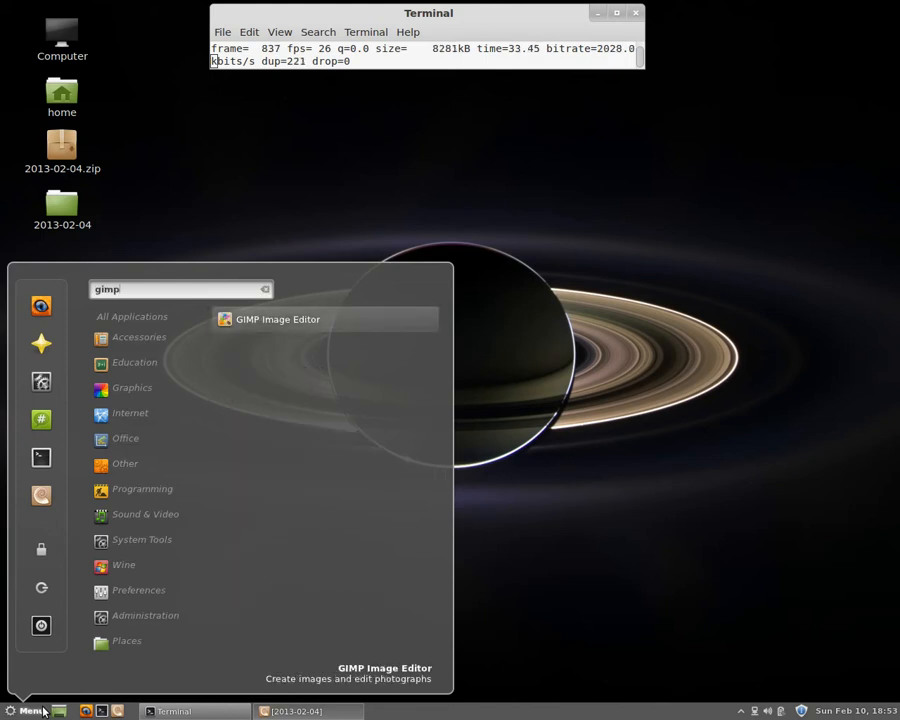
click(277, 319)
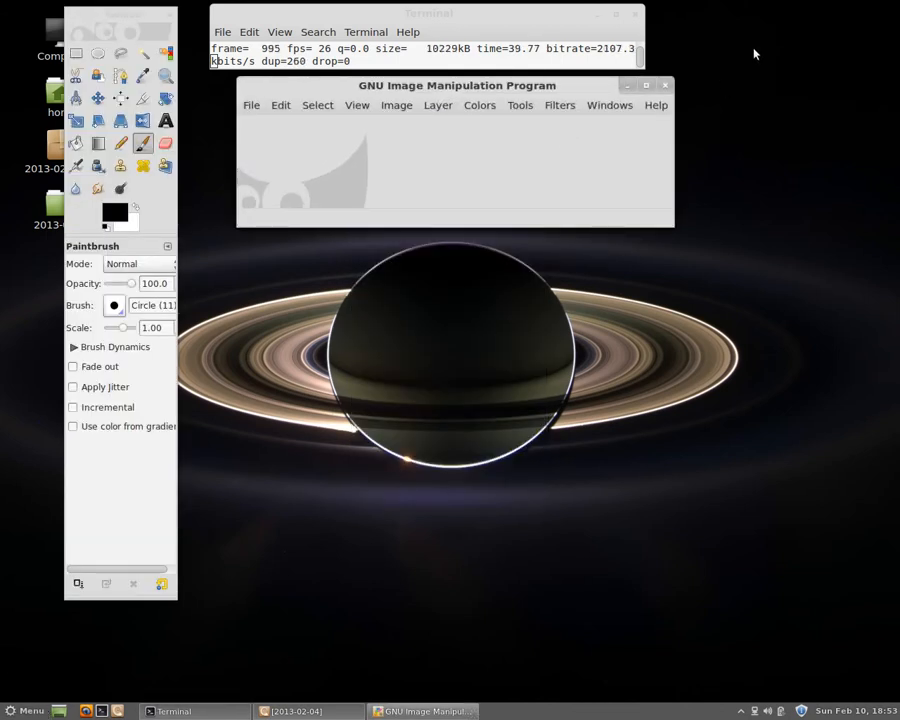
click(438, 105)
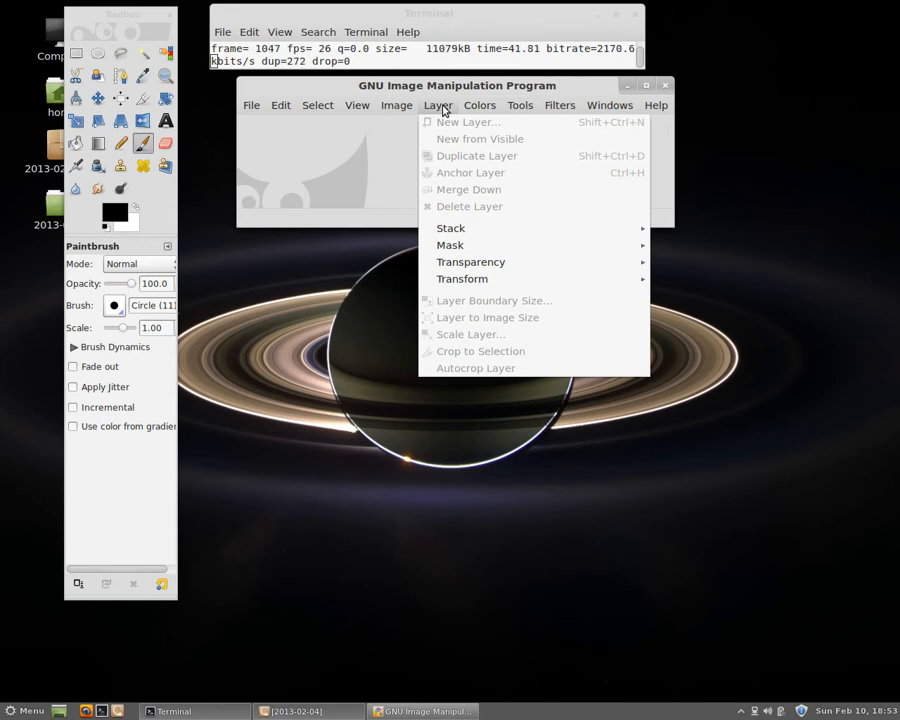
click(609, 105)
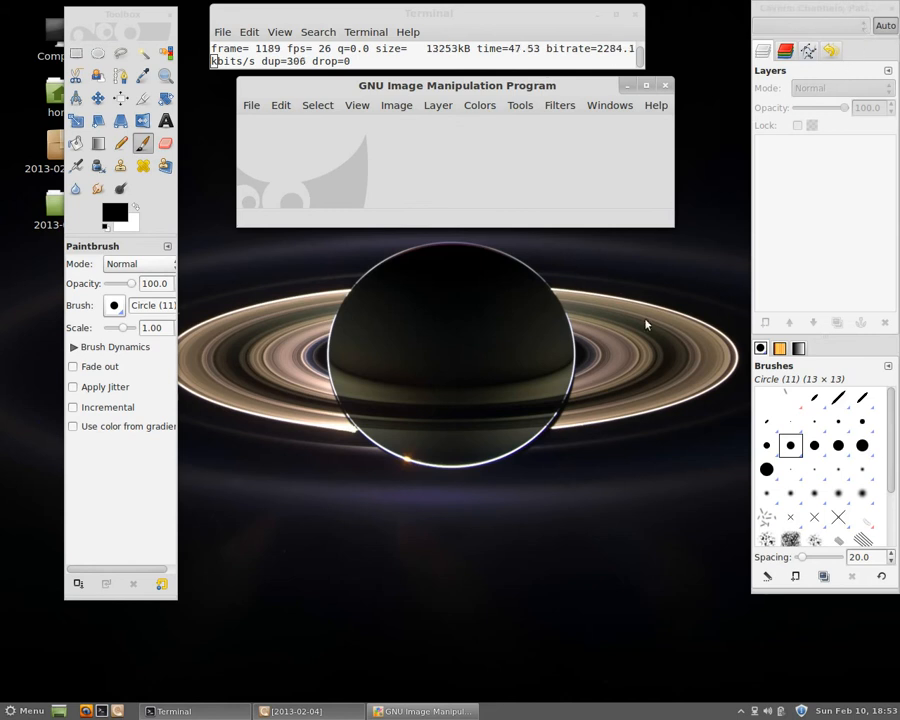
mouse_move(670, 278)
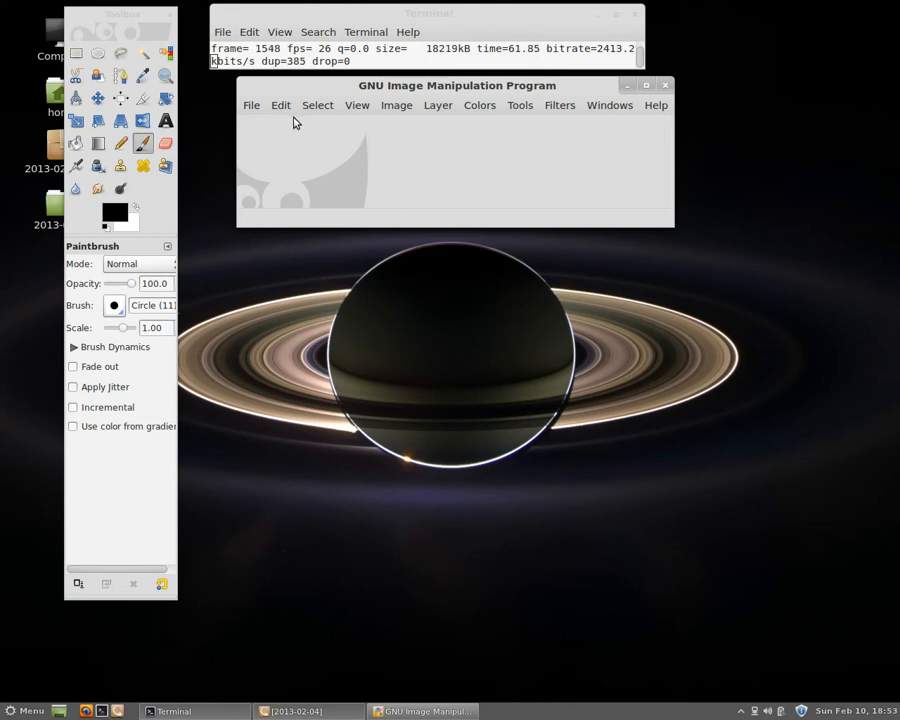
Open GIMP Preferences at the Folders > Scripts page.
click(281, 105)
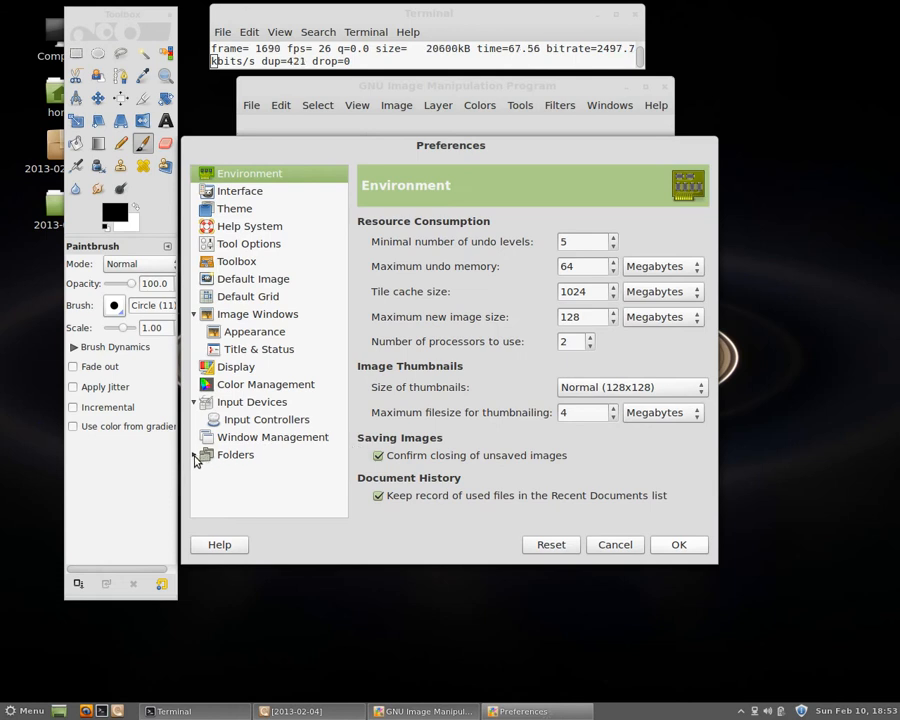
click(194, 459)
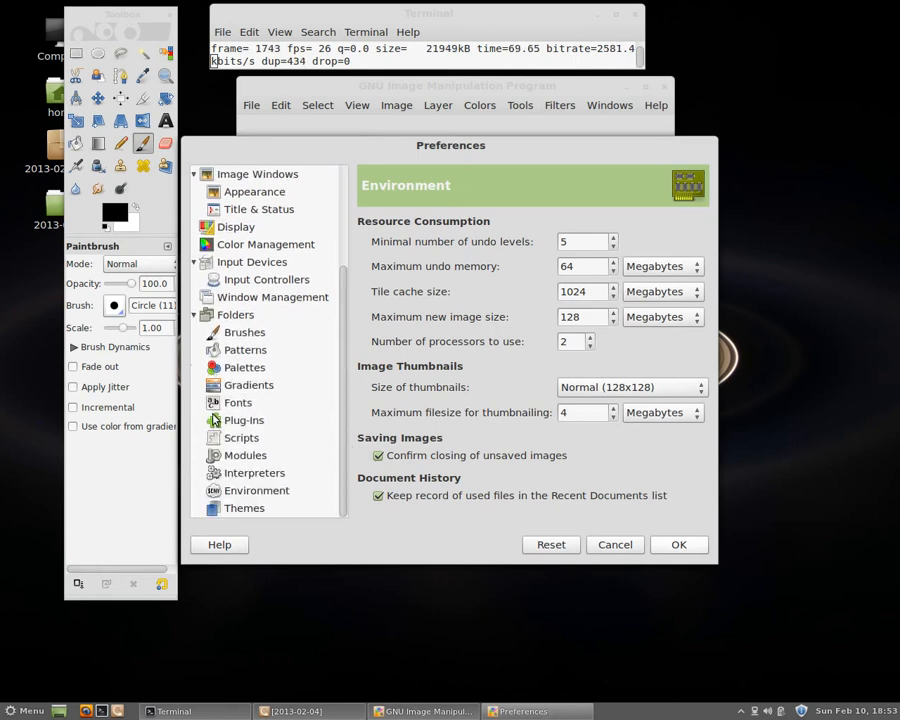
click(241, 437)
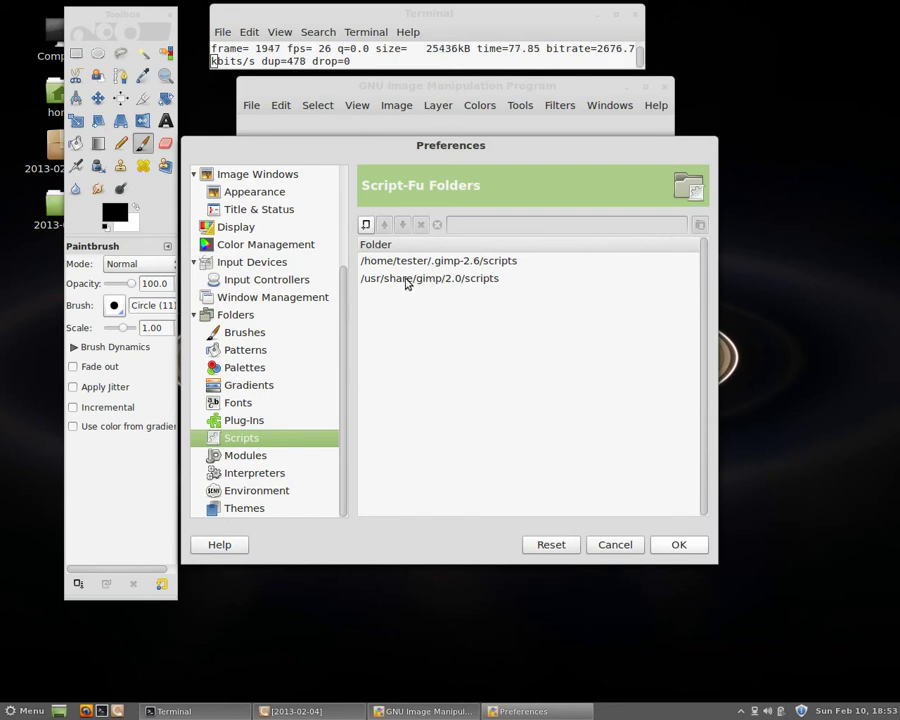
Select the /usr/share/gimp/2.0/scripts entry and highlight the 'share' part of its path.
click(429, 278)
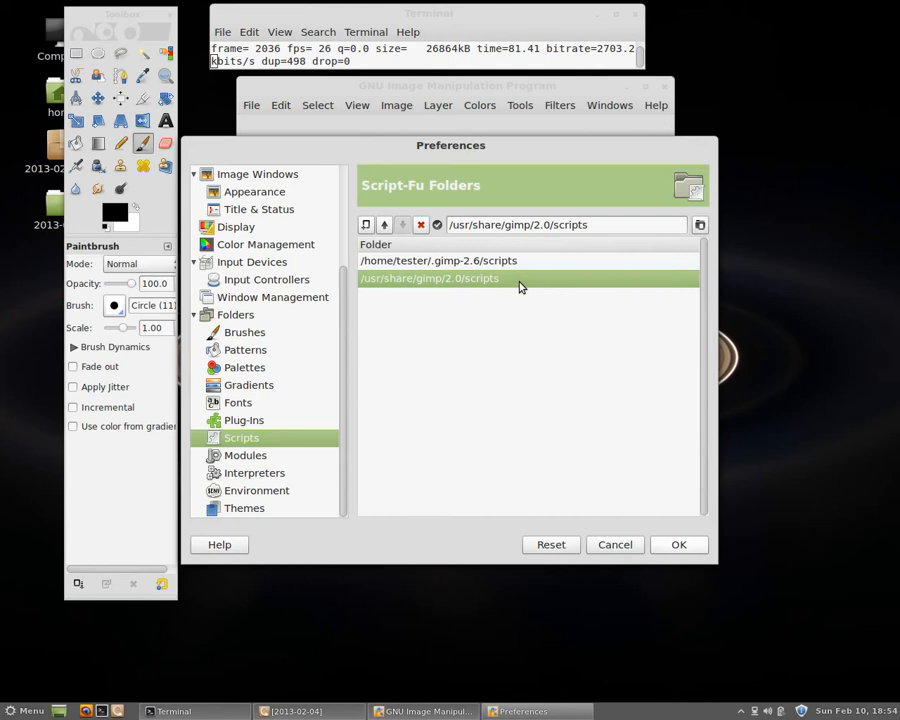
mouse_move(400, 288)
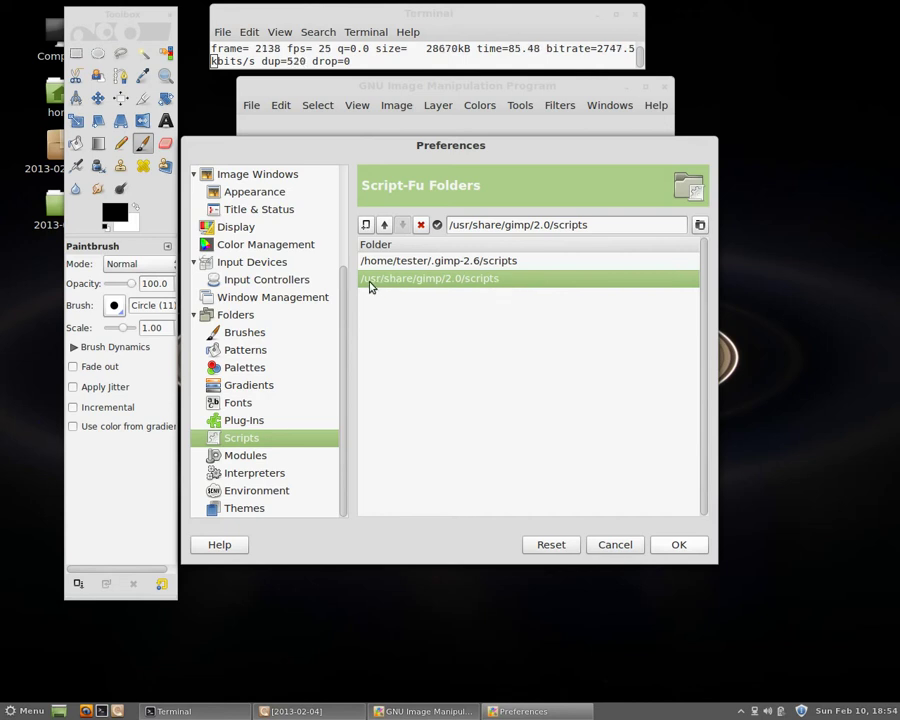
mouse_move(430, 289)
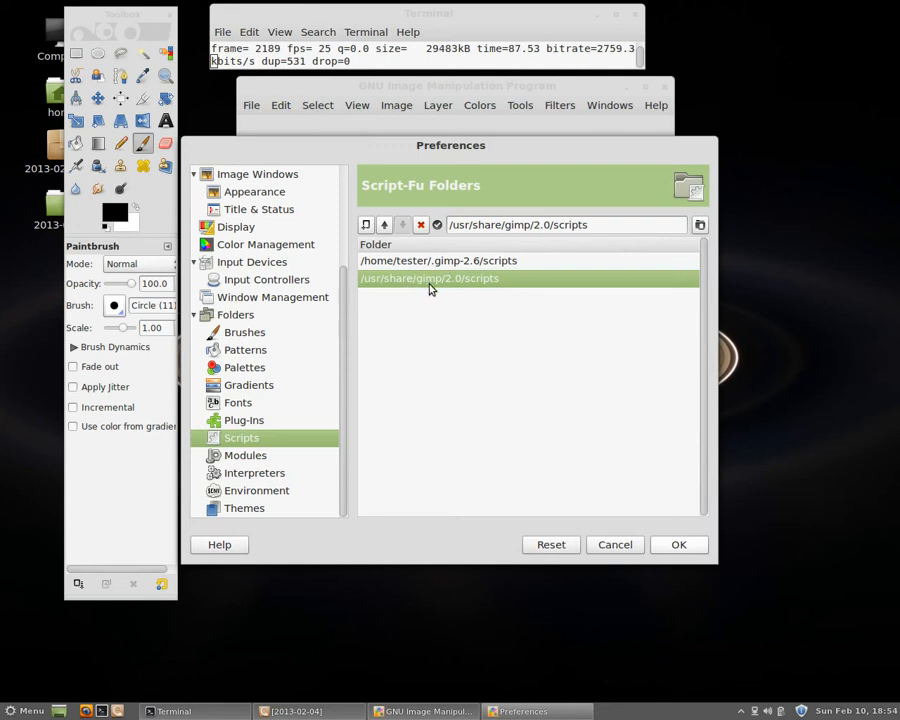
mouse_move(471, 305)
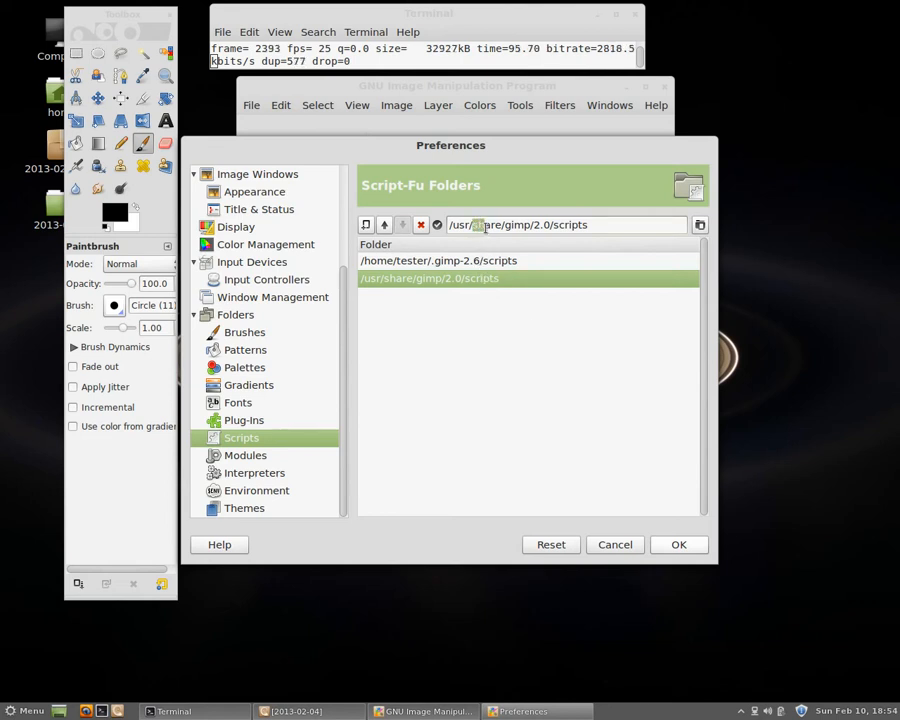
double_click(487, 224)
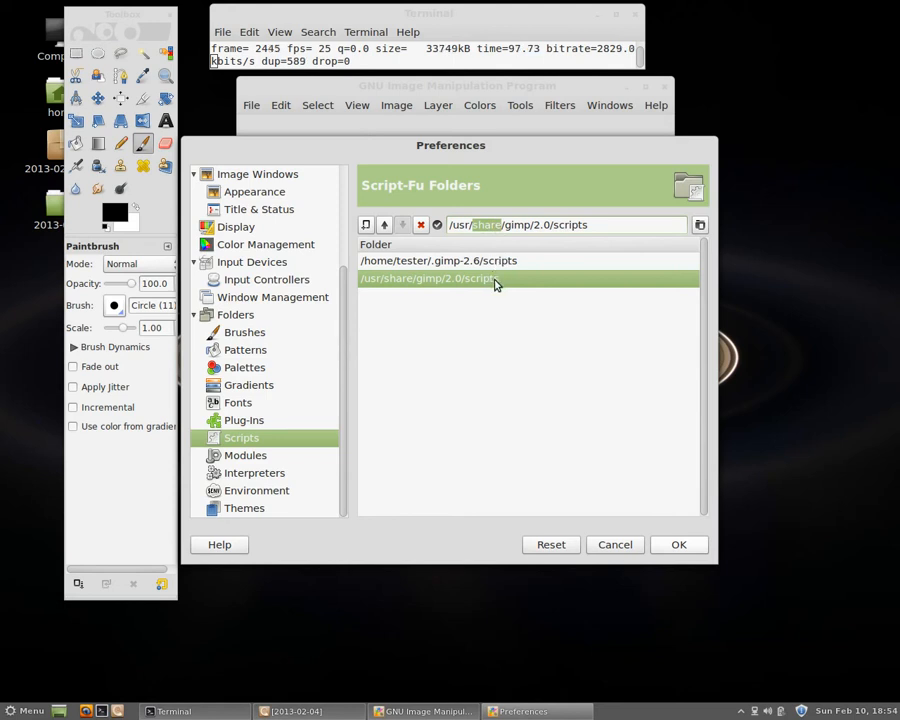
mouse_move(507, 252)
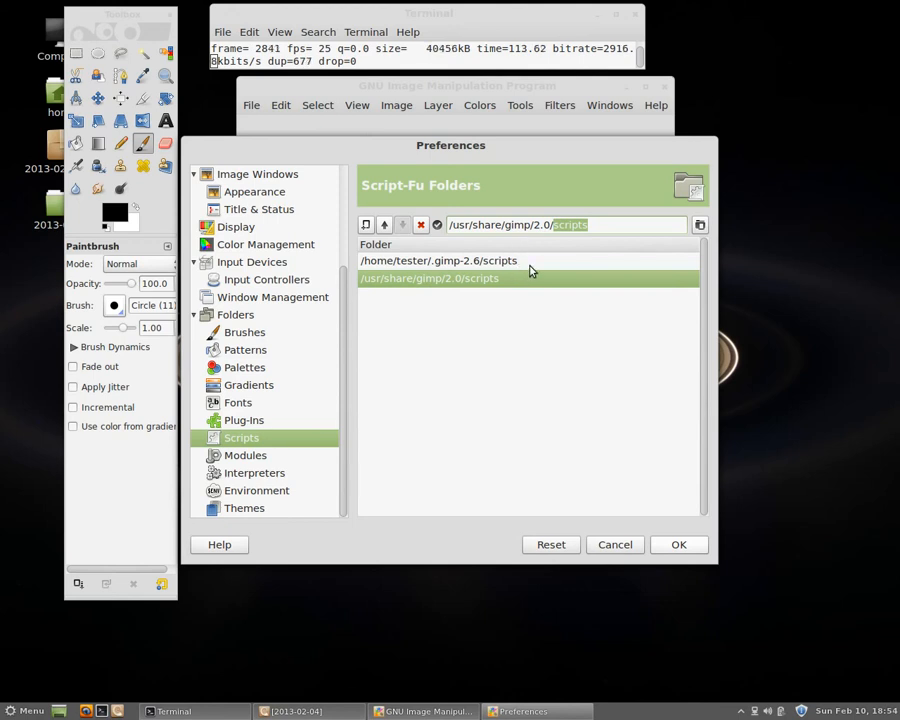
mouse_move(516, 303)
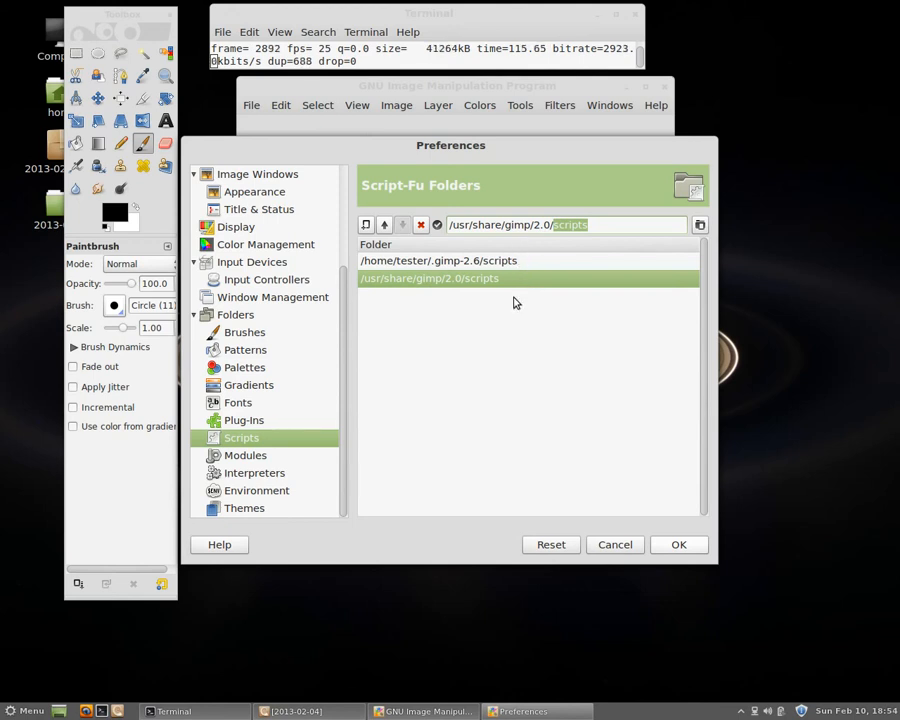
mouse_move(493, 315)
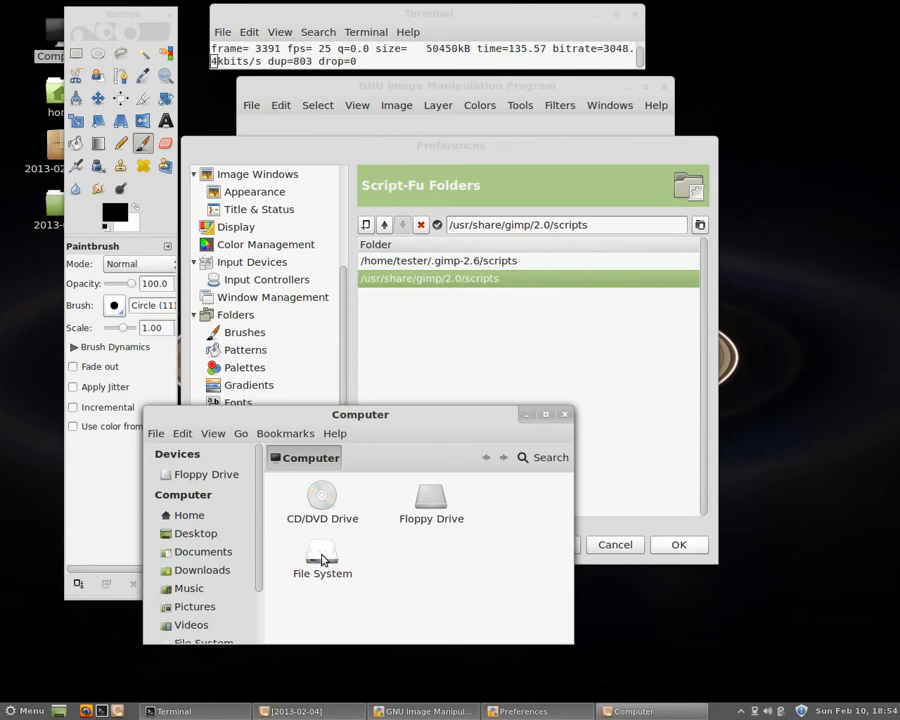
In Nemo, browse from File System into the usr folder and scroll to find share.
double_click(322, 560)
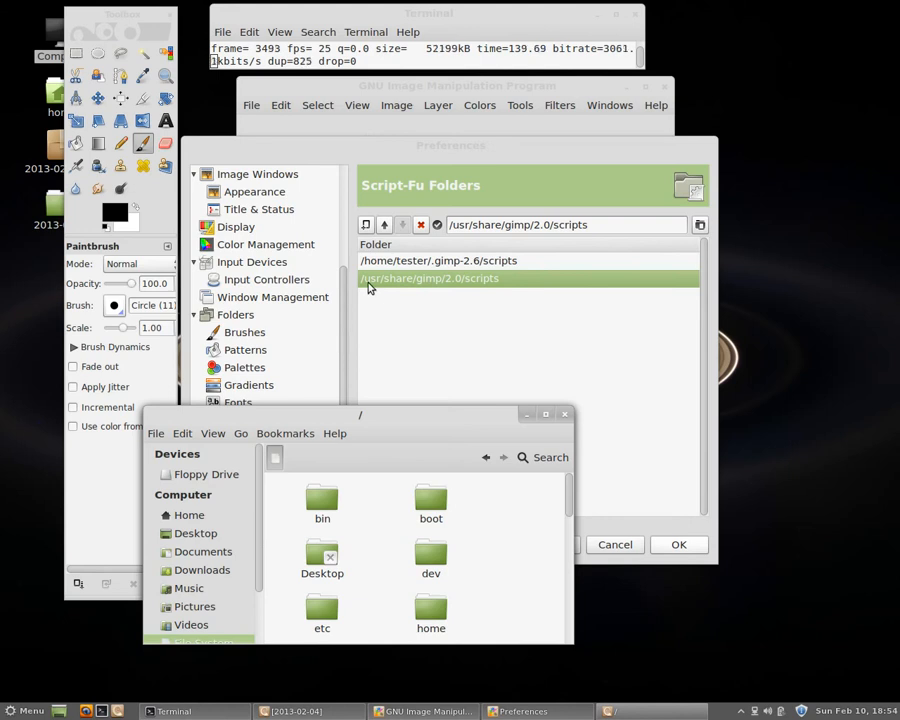
scroll(down, 3)
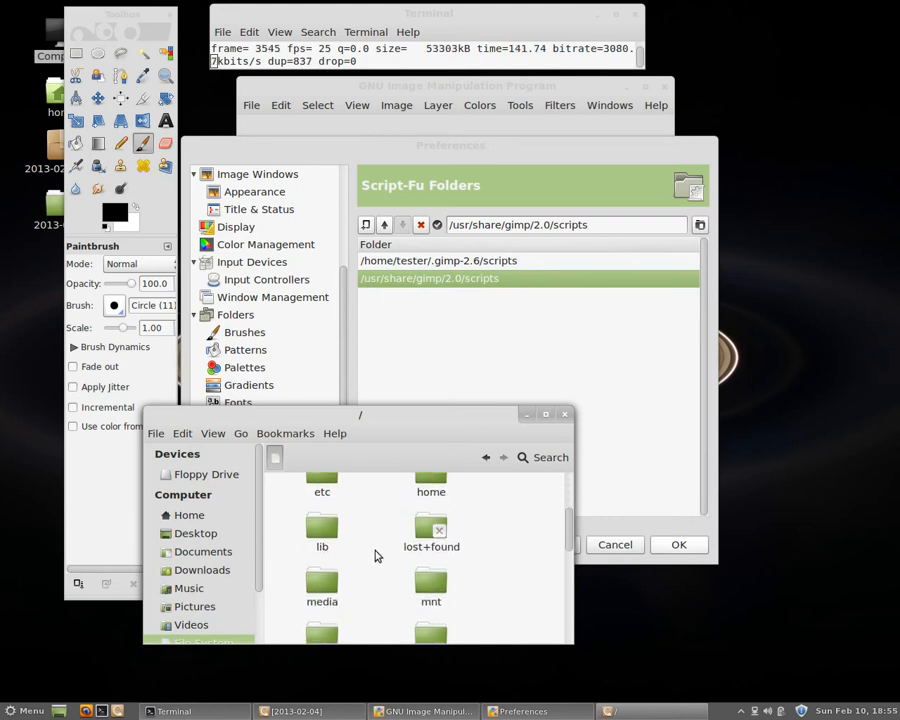
scroll(down, 3)
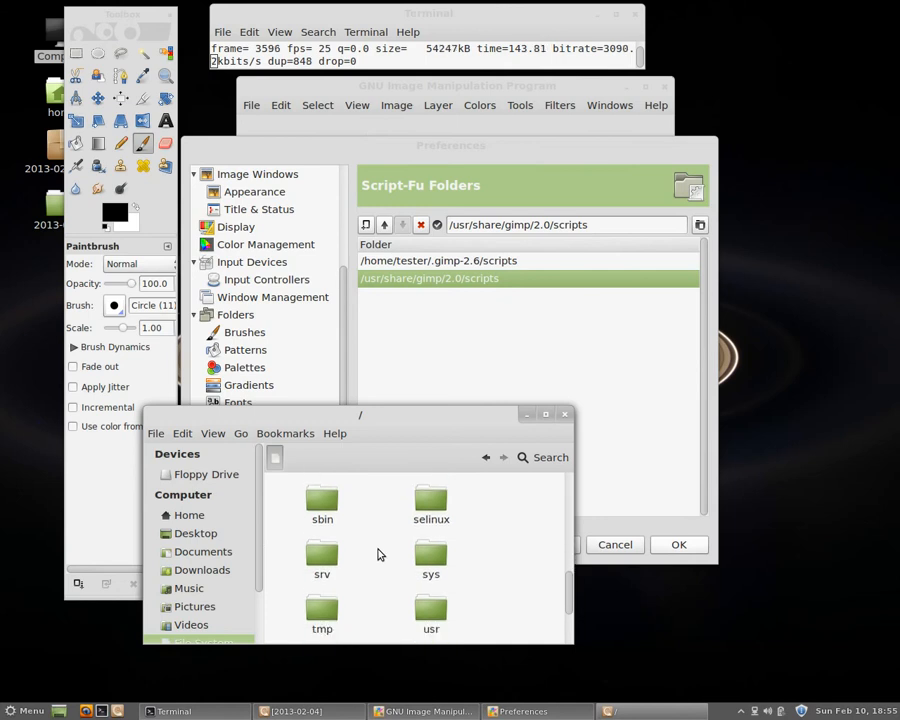
double_click(431, 612)
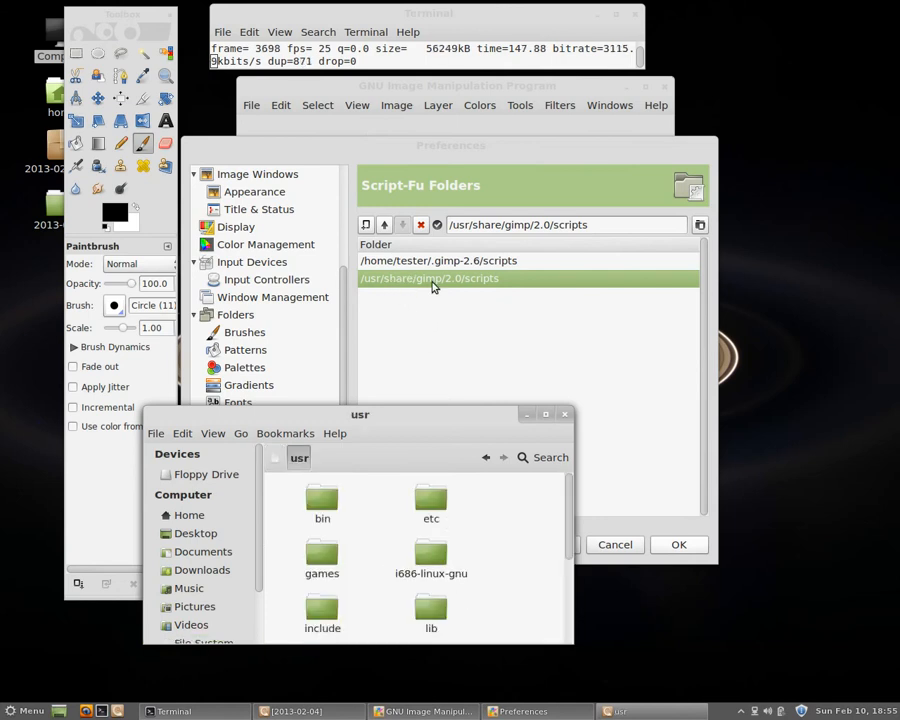
mouse_move(393, 543)
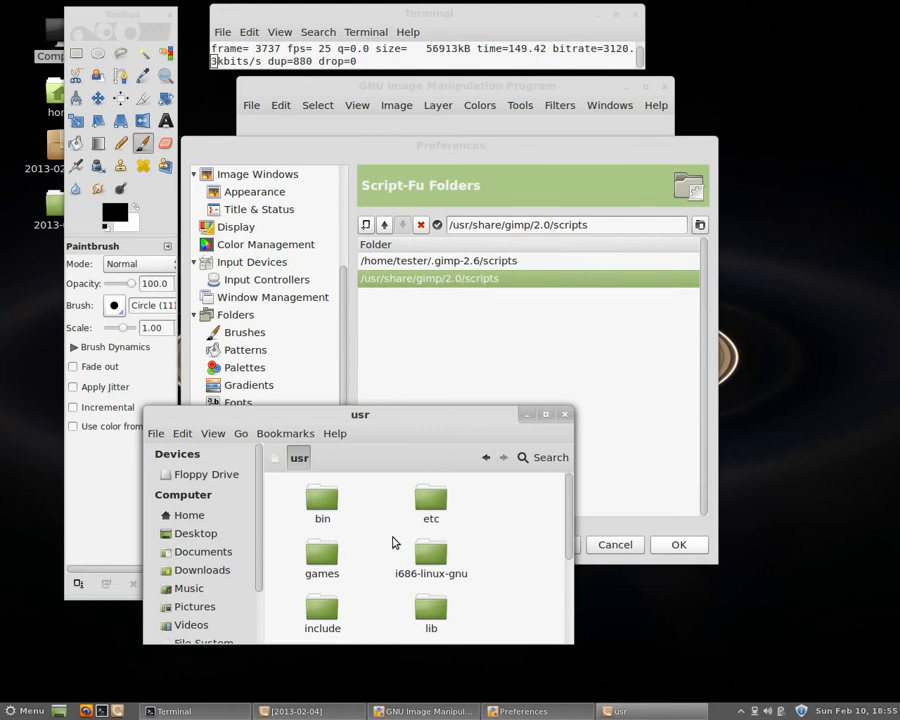
scroll(down, 3)
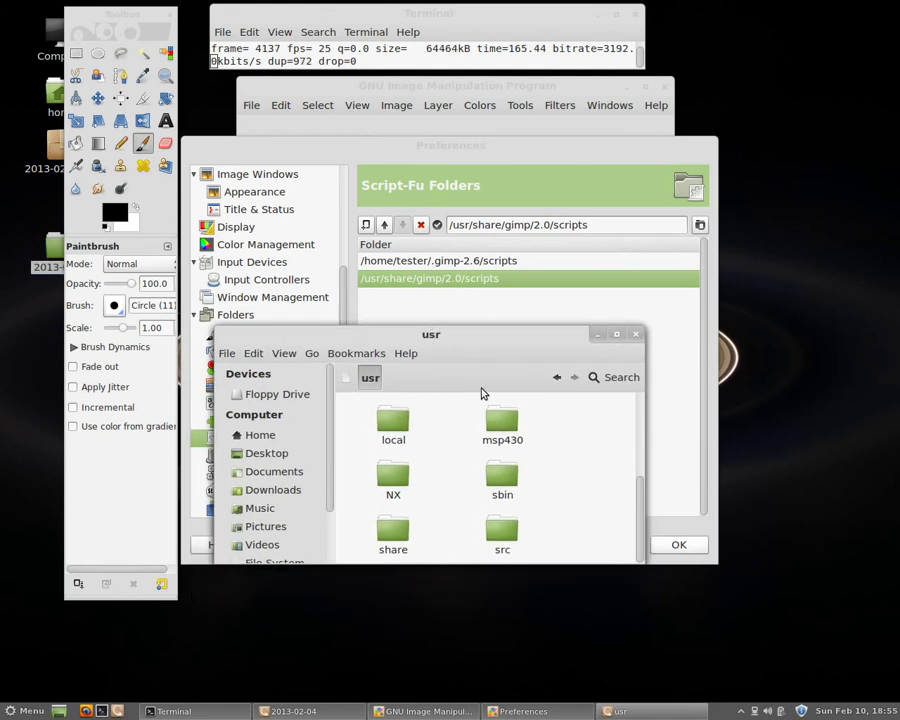
mouse_move(636, 334)
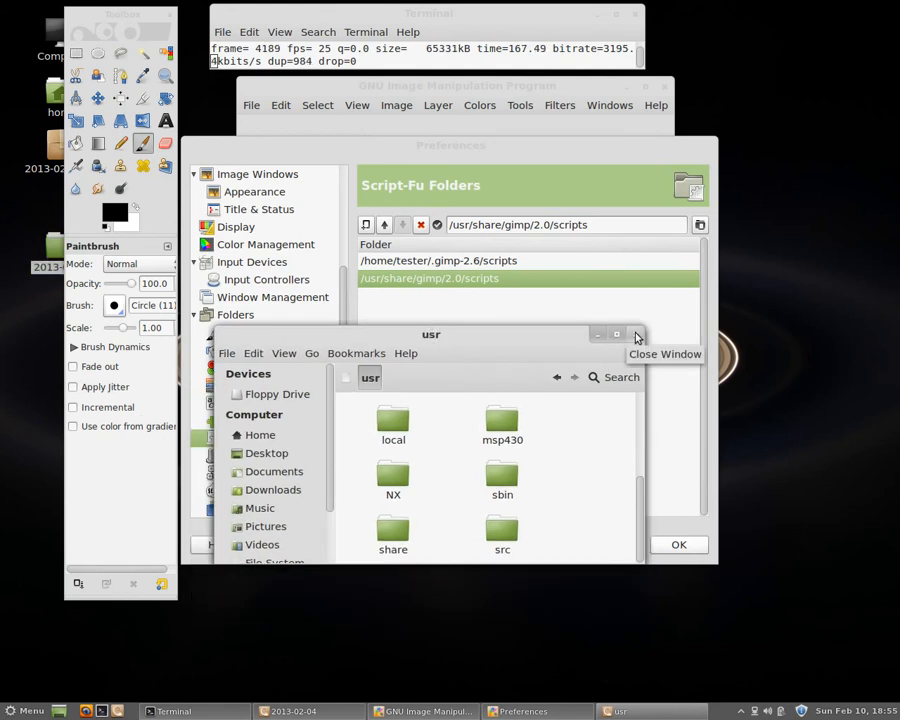
Back in Preferences, select /usr/lib/gimp/2.0/plug-ins on Plug-In Folders, briefly checking Scripts.
click(636, 333)
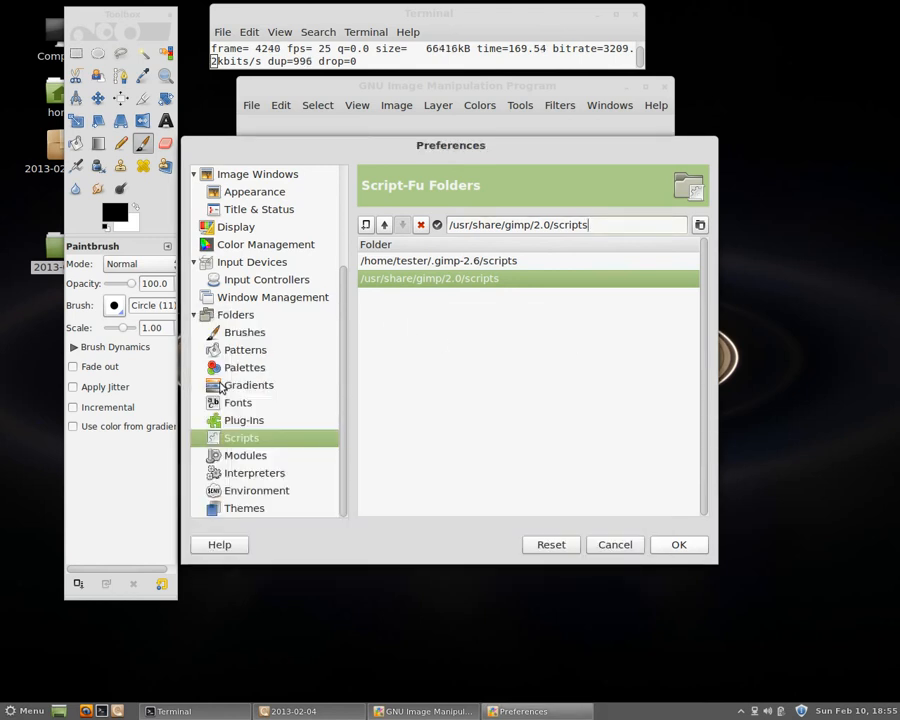
click(244, 419)
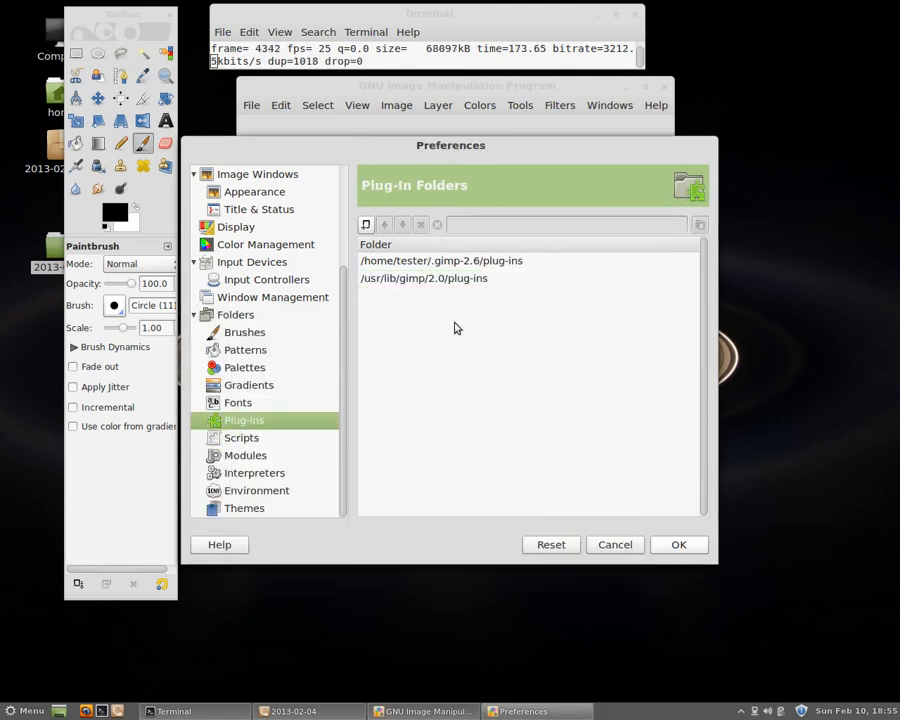
click(423, 278)
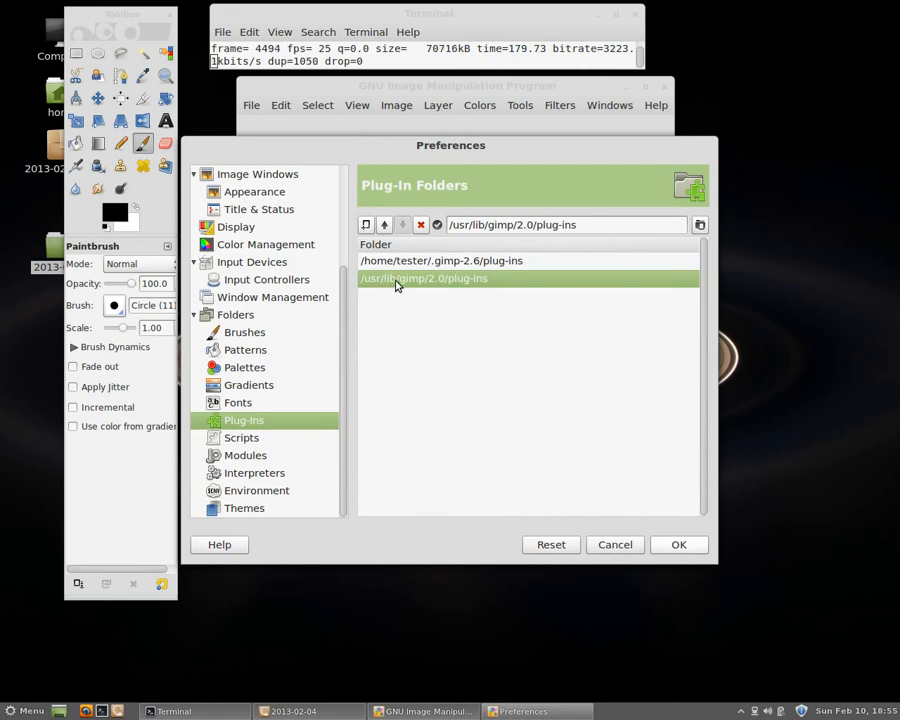
click(241, 437)
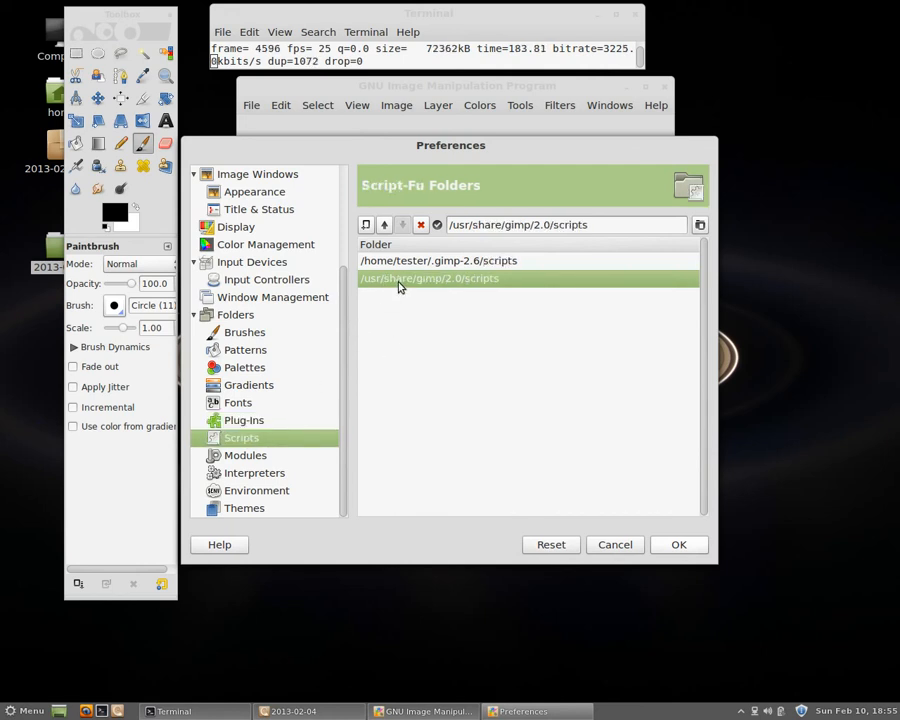
click(244, 420)
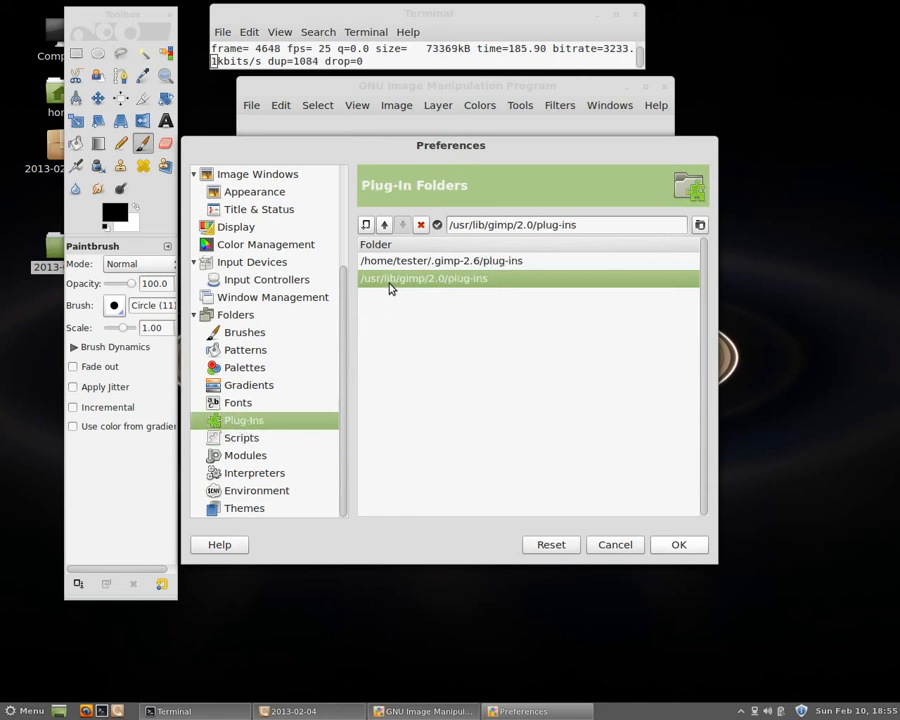
mouse_move(437, 182)
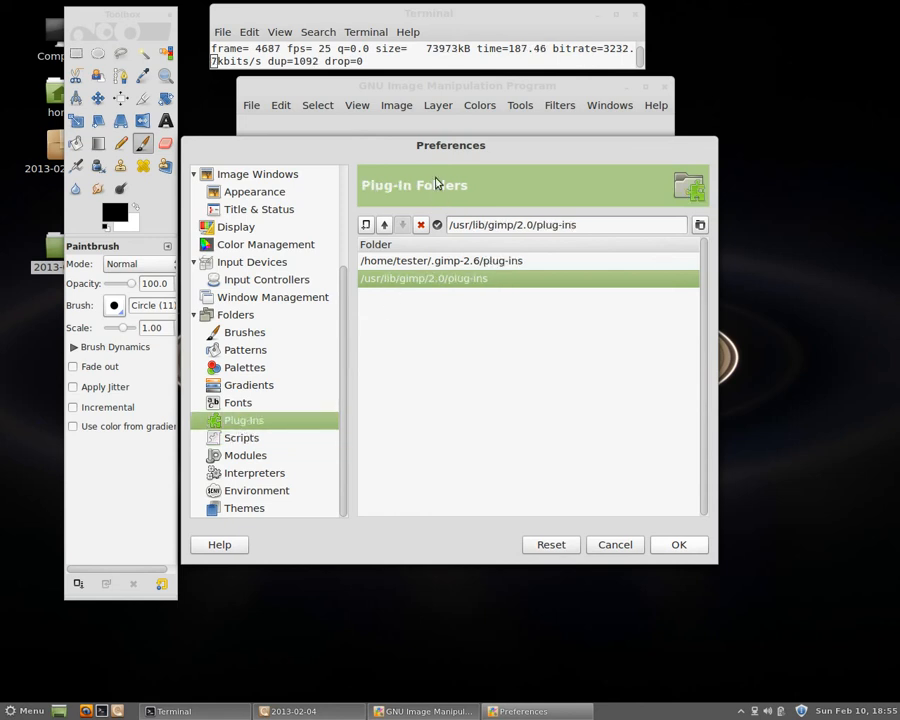
Drag the Preferences window slightly up and to the right.
drag(450, 145, 475, 114)
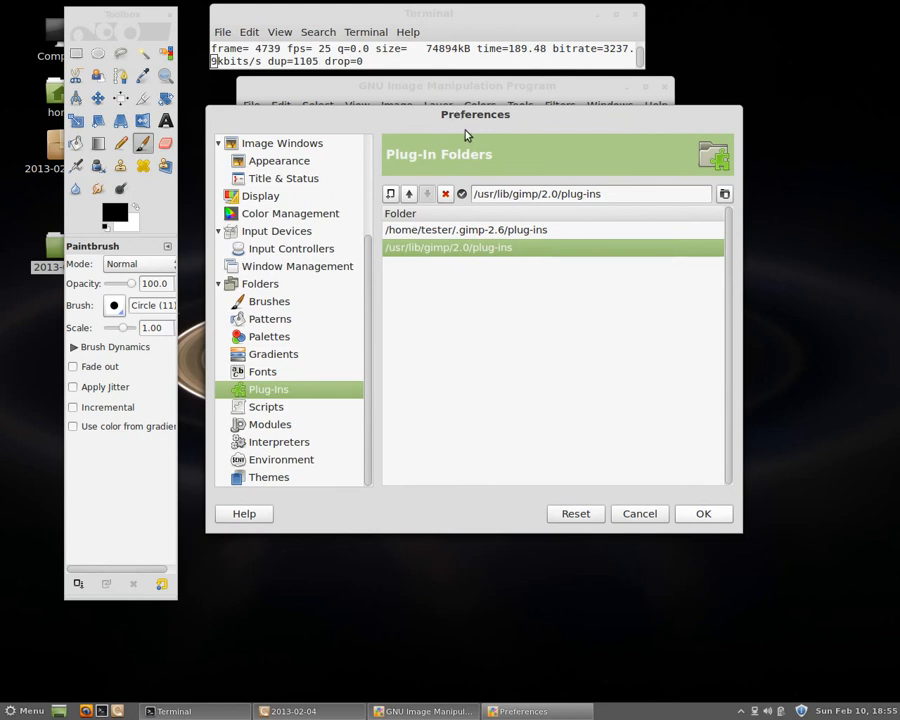
mouse_move(470, 285)
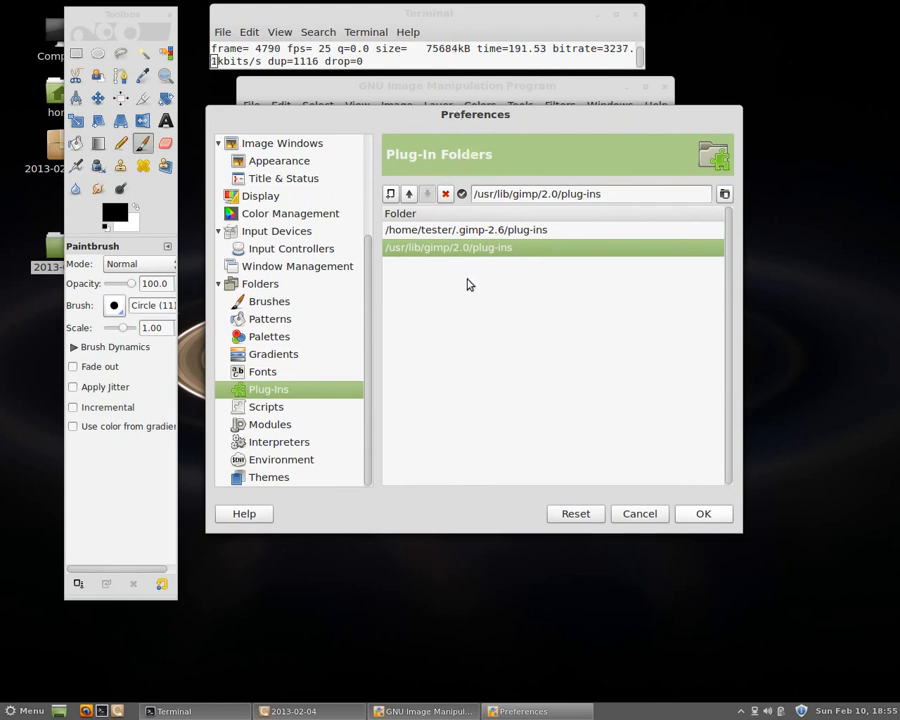
mouse_move(460, 255)
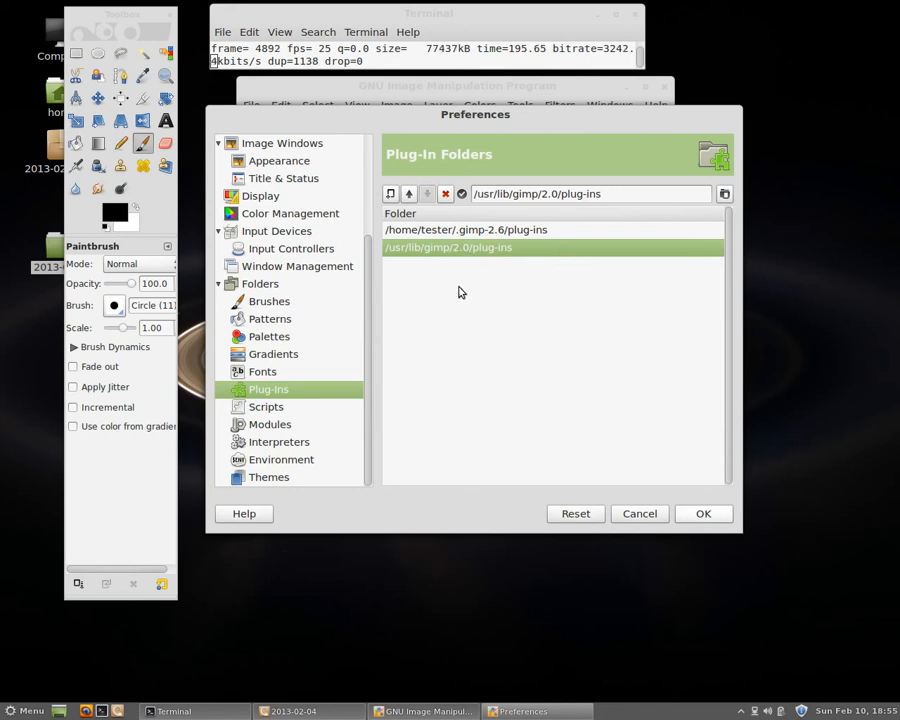
mouse_move(478, 261)
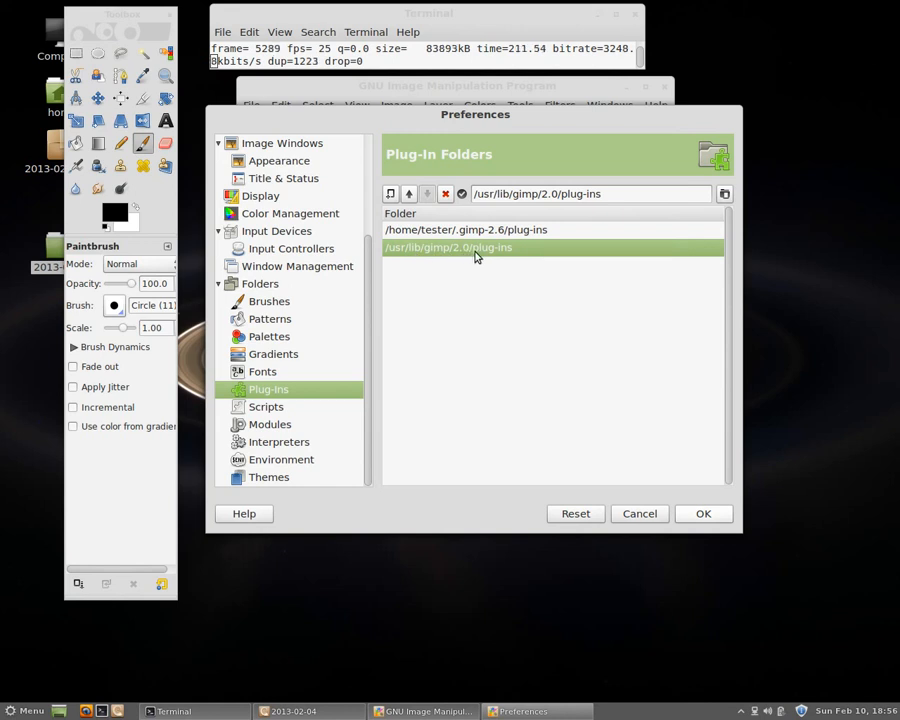
mouse_move(497, 262)
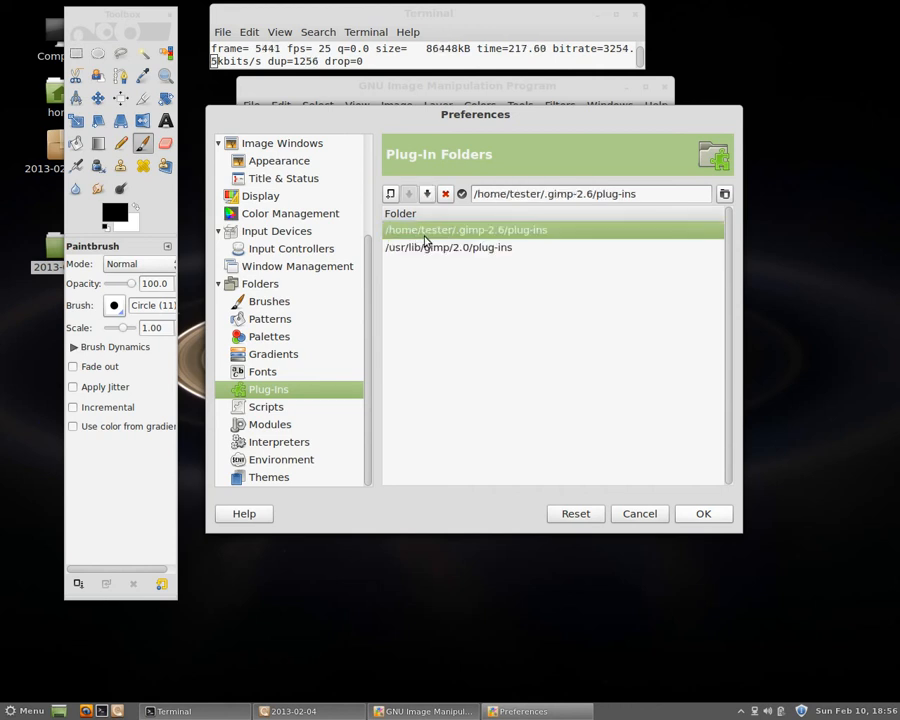
On Folders > Scripts, select the personal .gimp-2.6/scripts entry, then /usr/share/gimp/2.0/scripts.
click(266, 406)
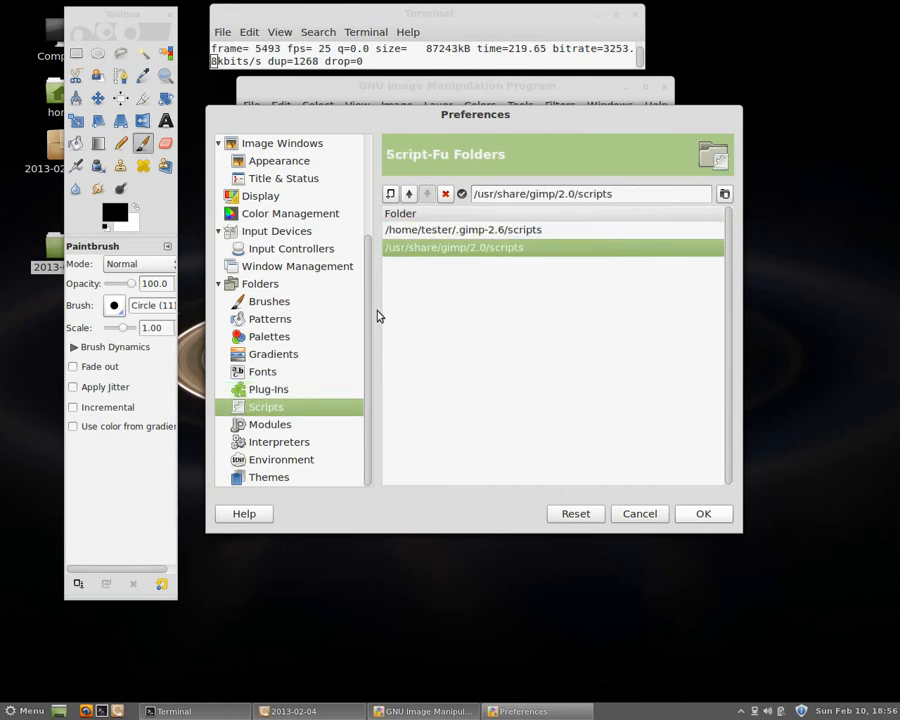
click(463, 229)
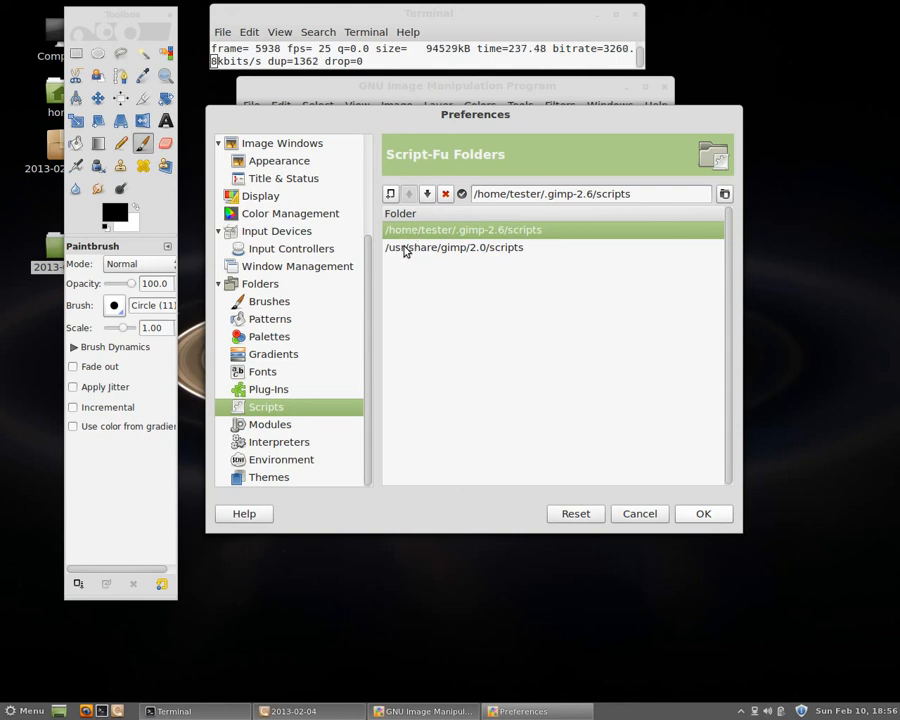
click(453, 247)
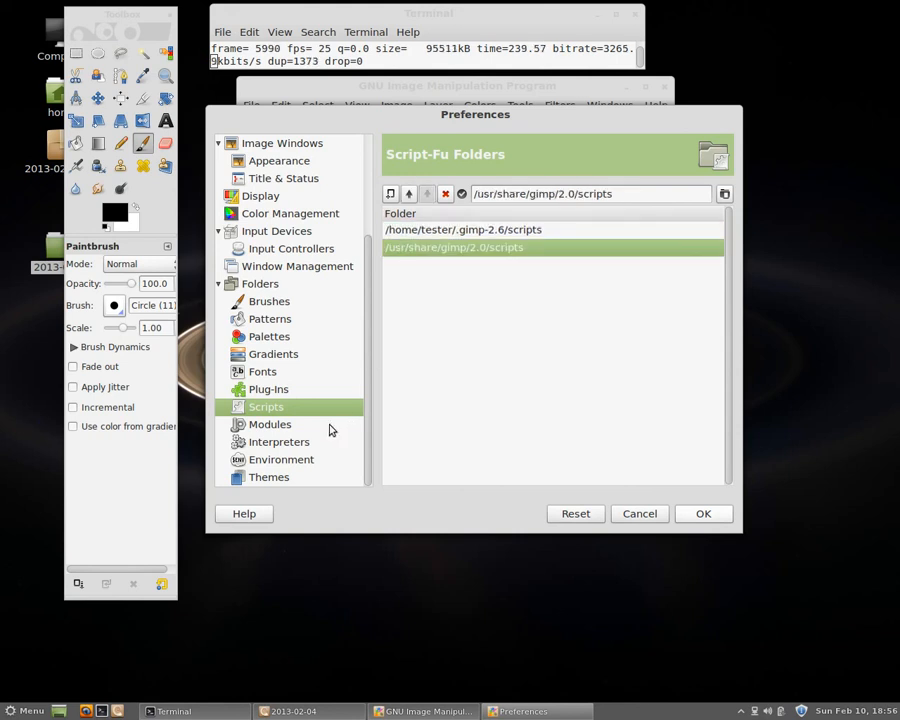
click(268, 389)
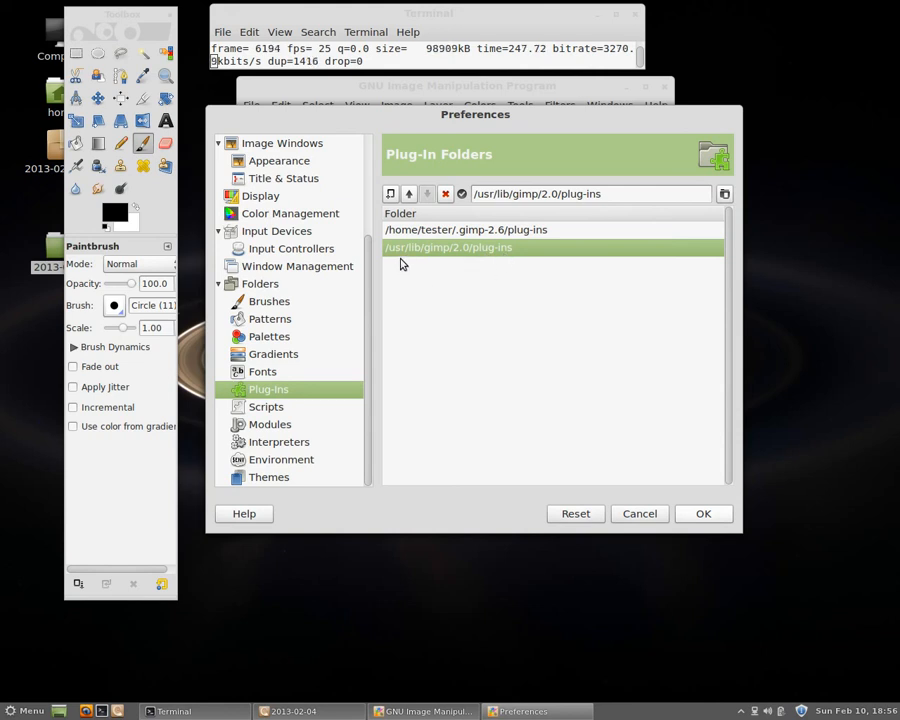
mouse_move(389, 278)
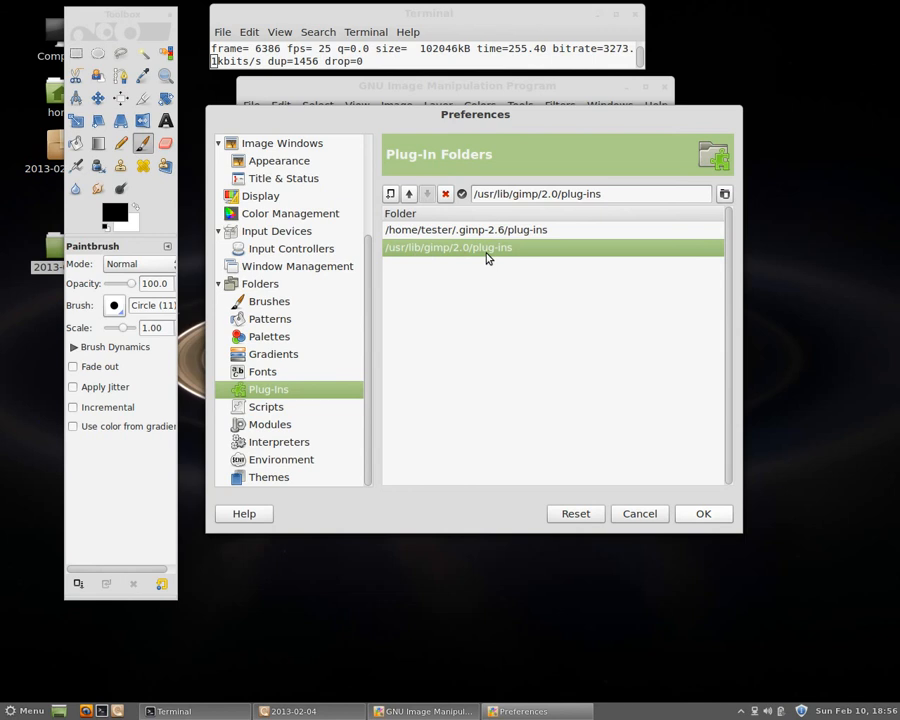
mouse_move(276, 410)
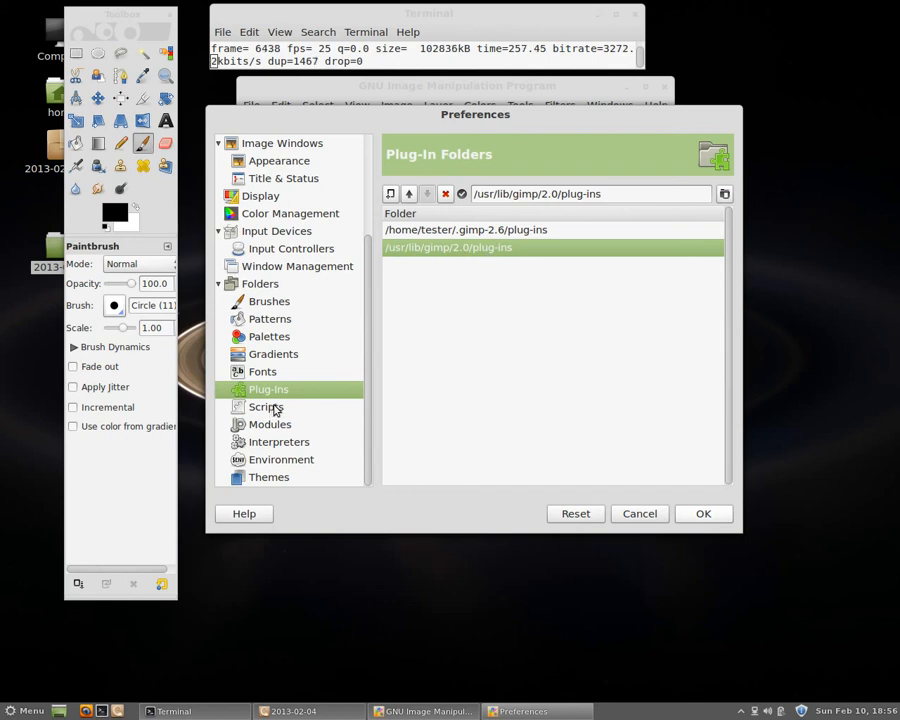
mouse_move(277, 407)
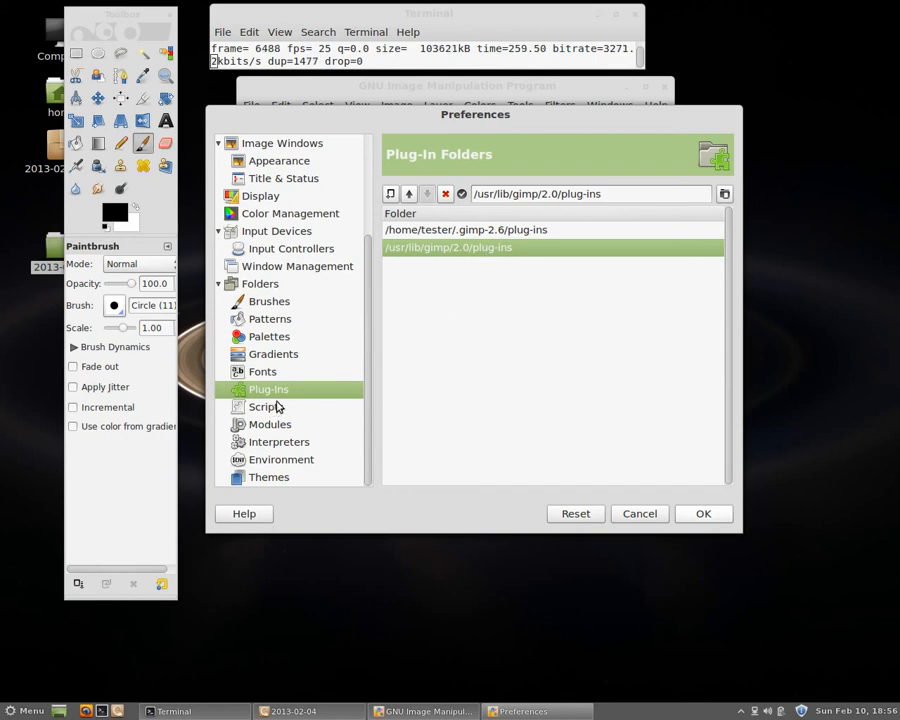
click(266, 406)
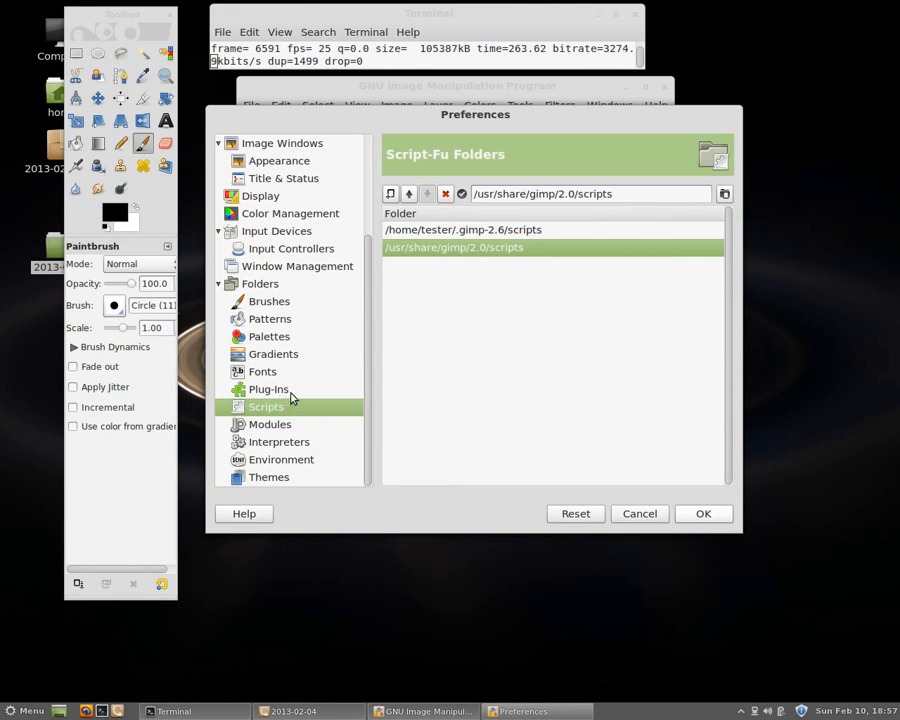
mouse_move(310, 390)
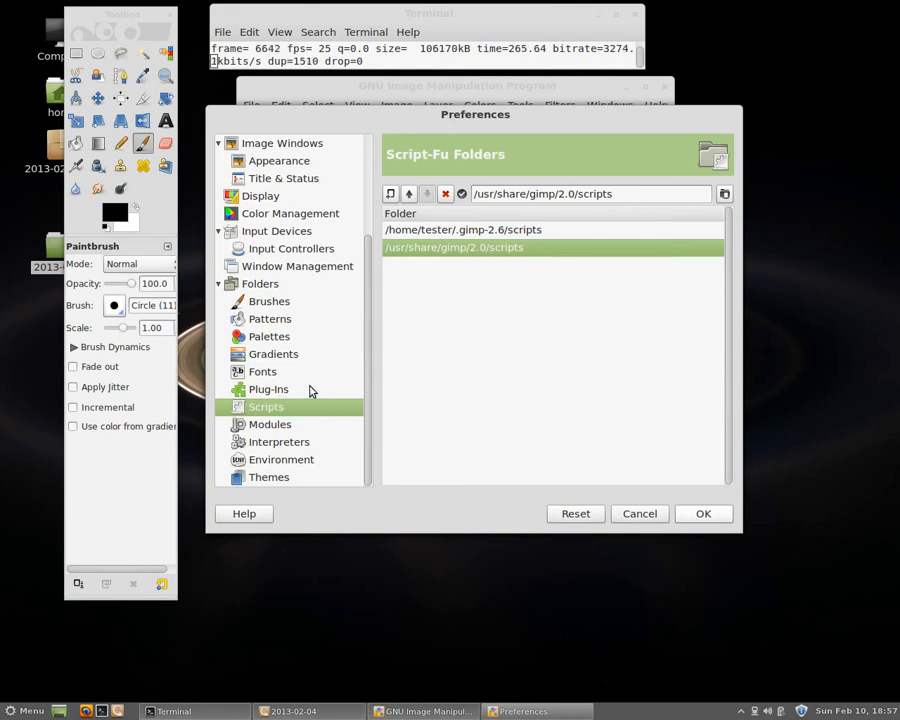
mouse_move(272, 422)
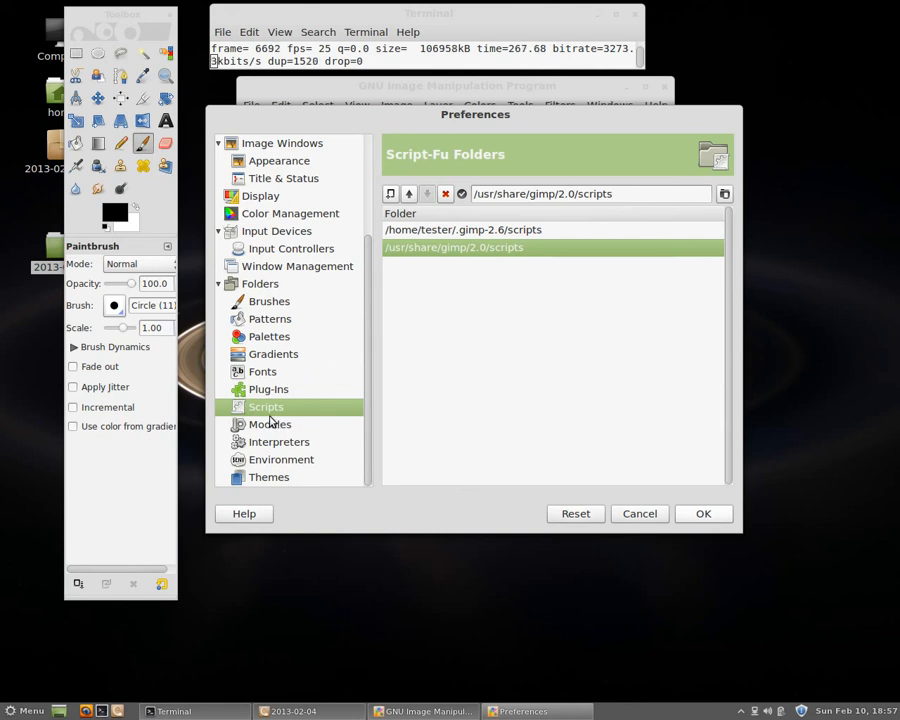
mouse_move(393, 257)
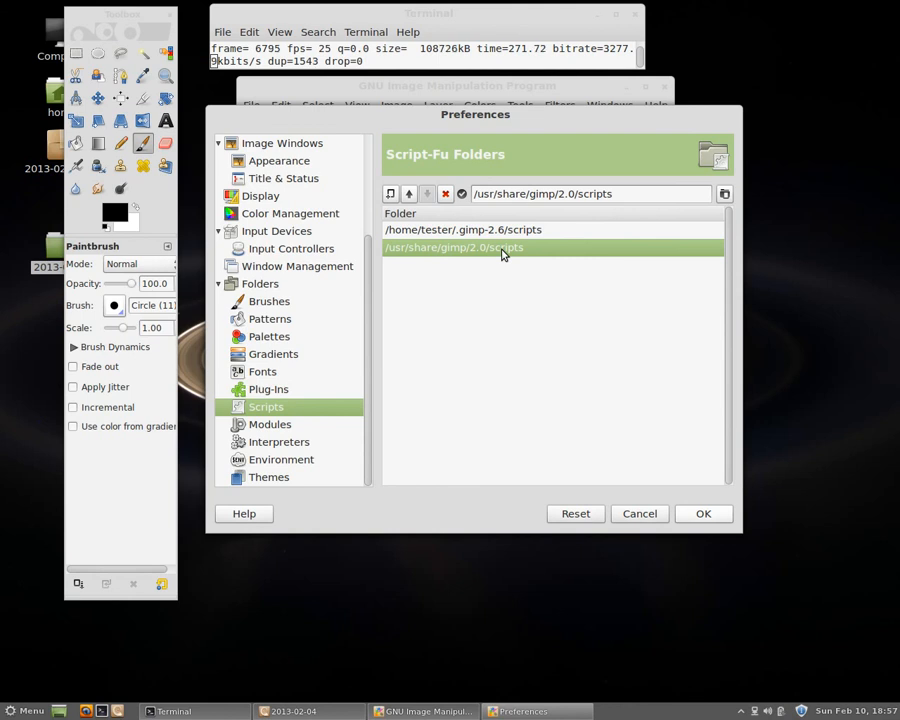
mouse_move(639, 513)
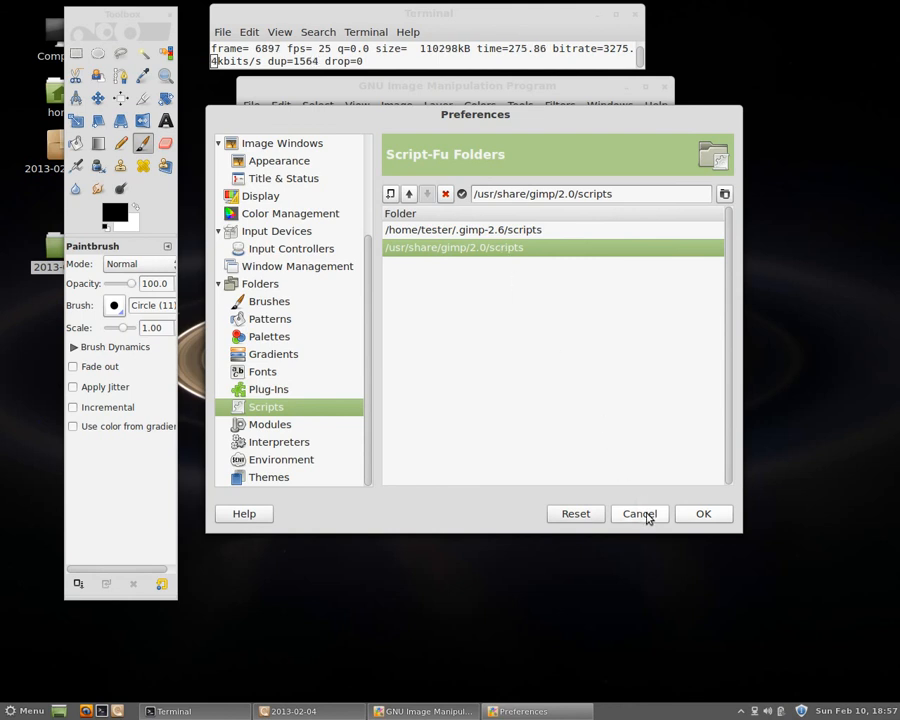
Cancel the Preferences dialog, discarding any changes.
click(639, 513)
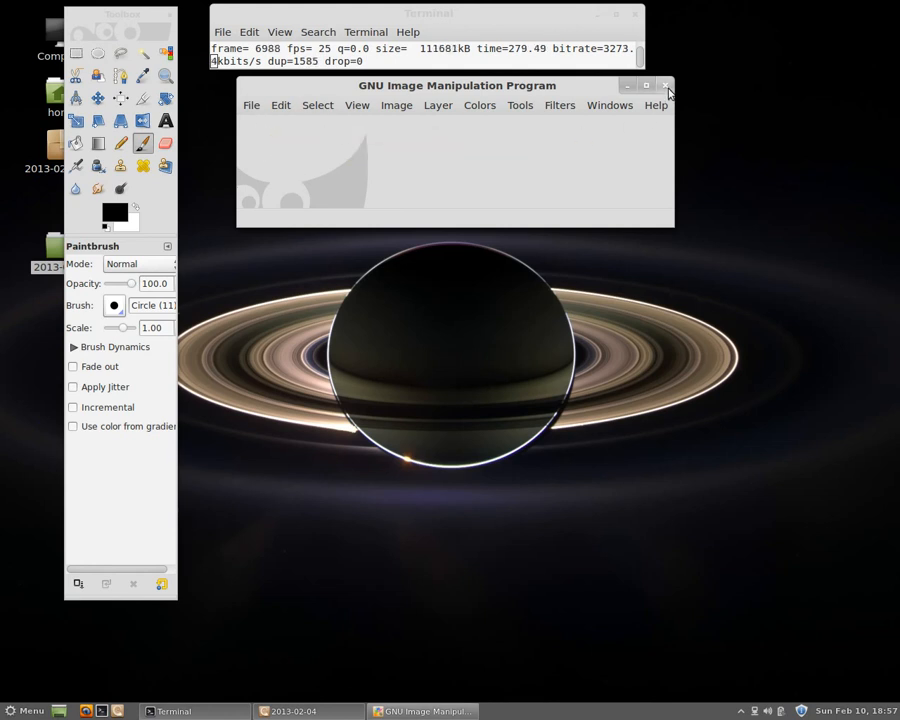
mouse_move(667, 90)
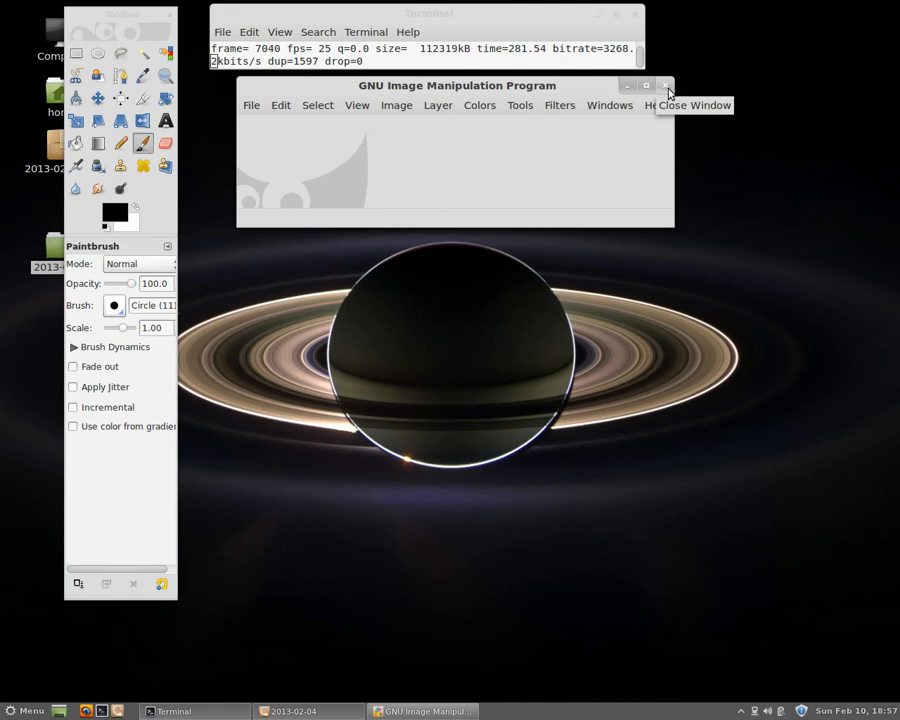